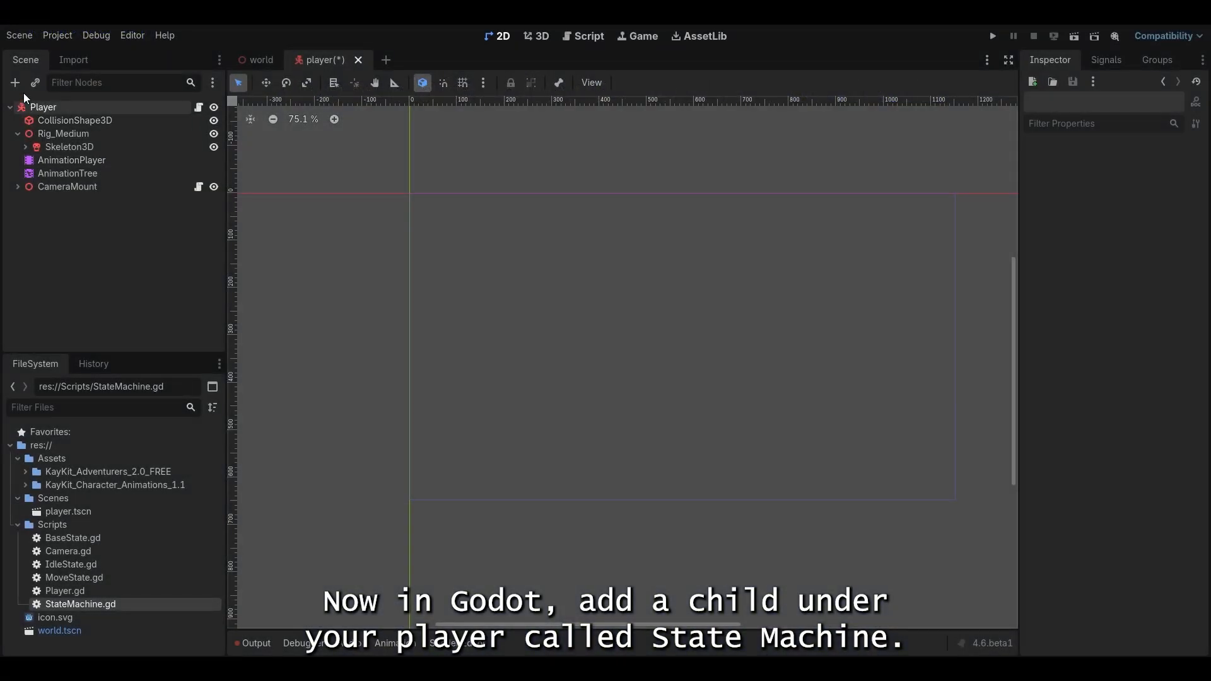
- Set IdleState's physics_update to zero player.velocity, then run the project in a debug window
click(13, 82)
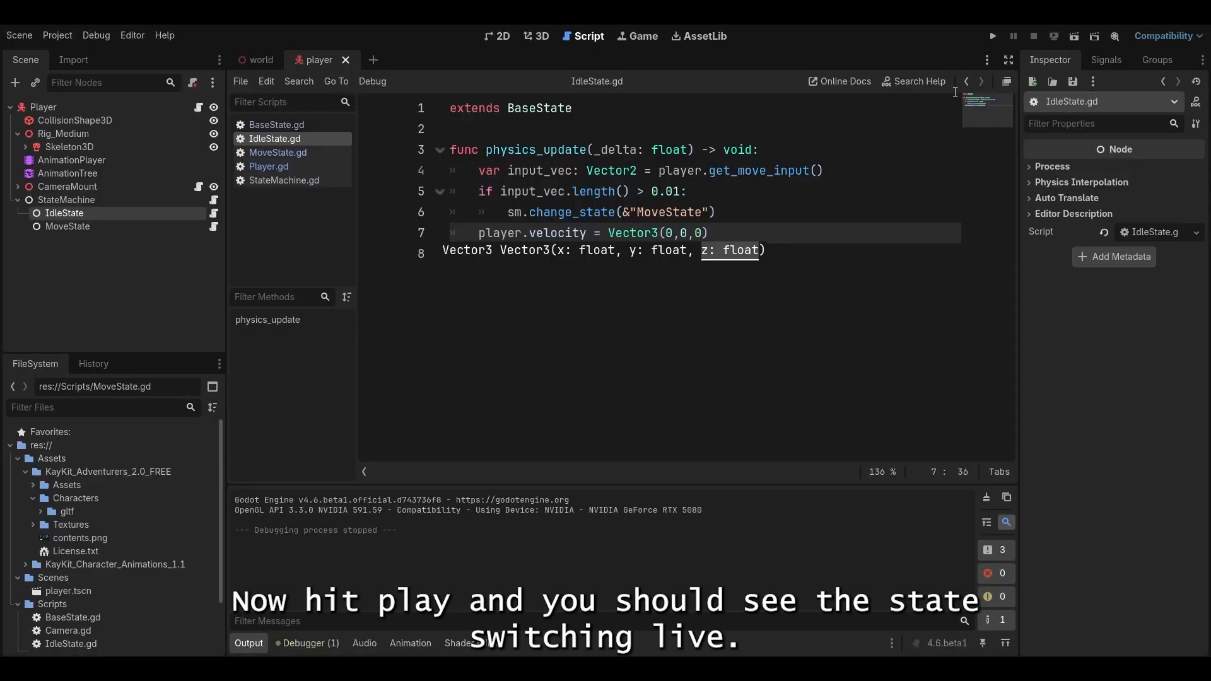
click(992, 36)
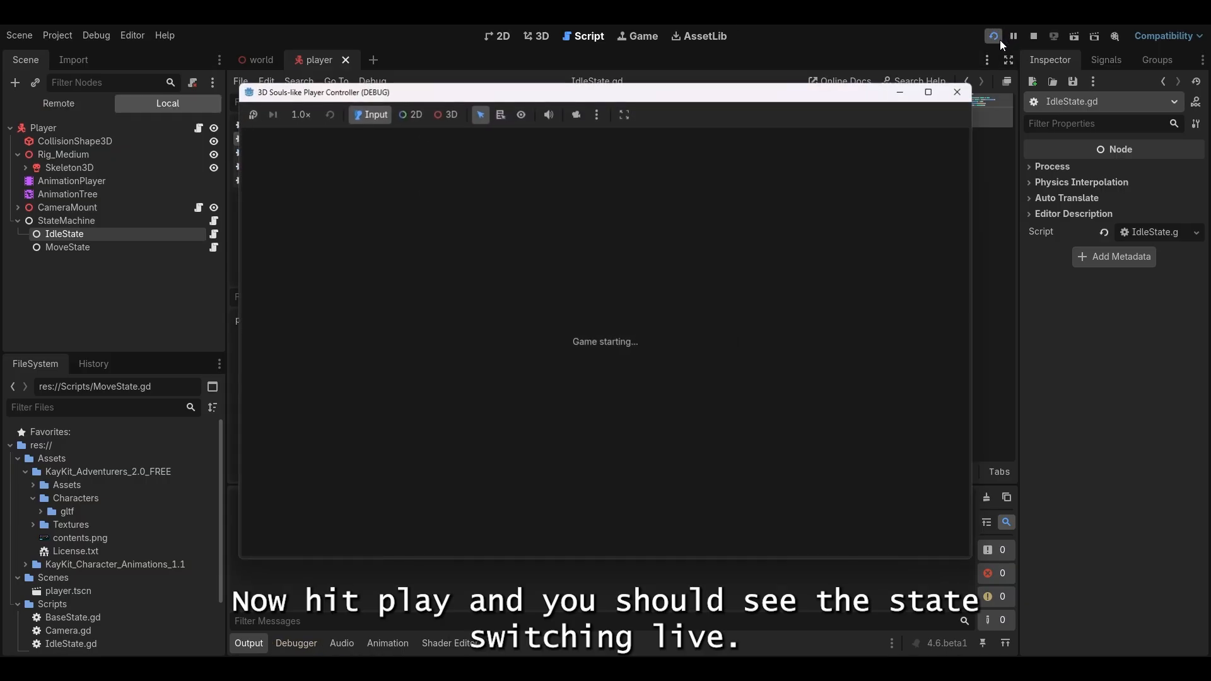